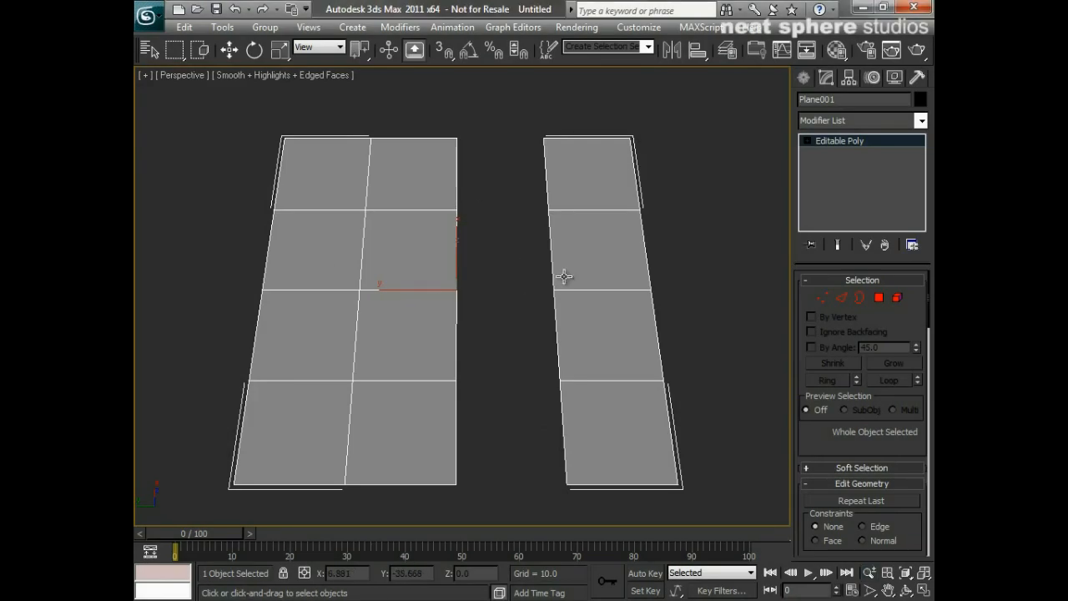
pyautogui.moveTo(434, 417)
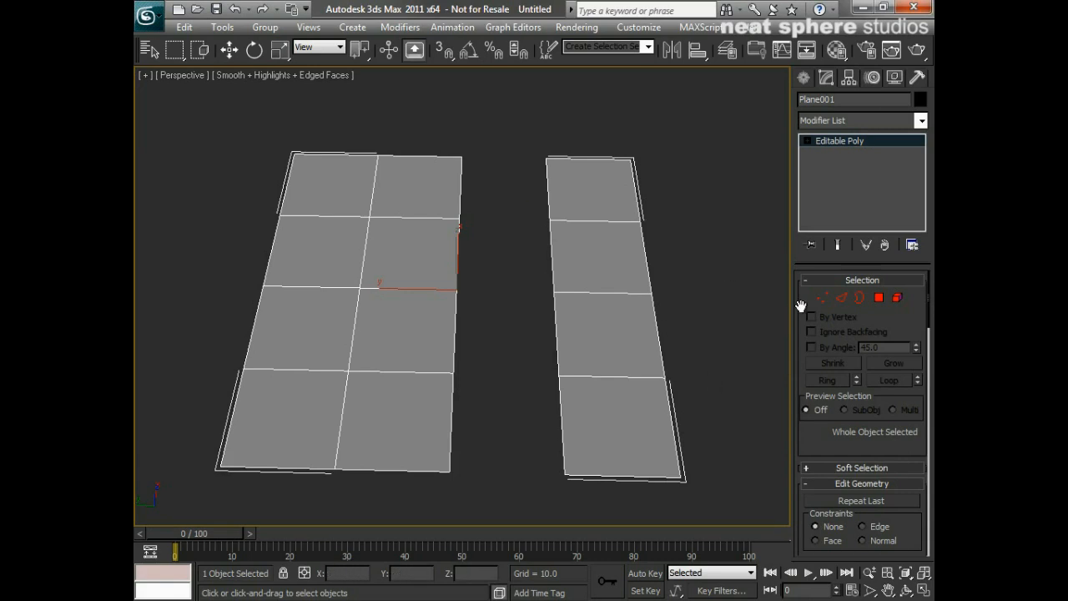
# - In Vertex sub-object mode, select the corner vertex at the top of the gap
pyautogui.click(821, 297)
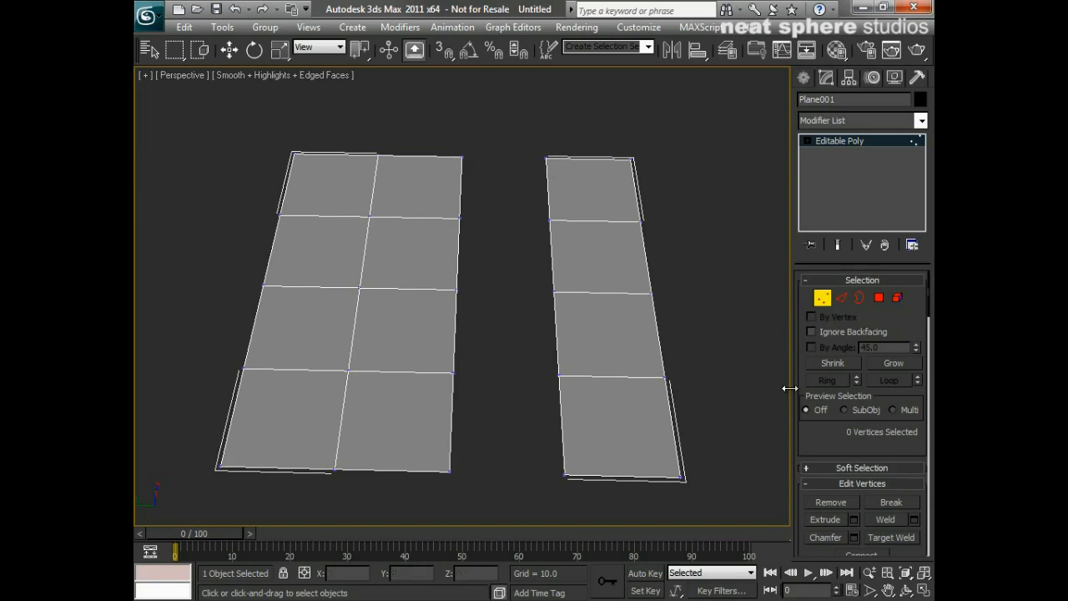
pyautogui.scroll(-3)
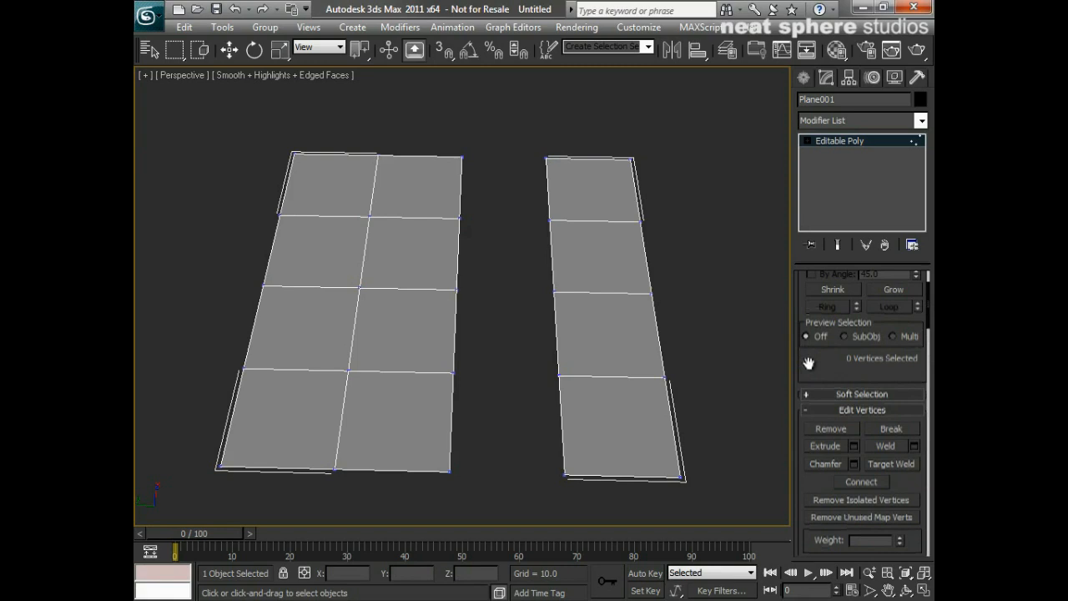
pyautogui.scroll(-3)
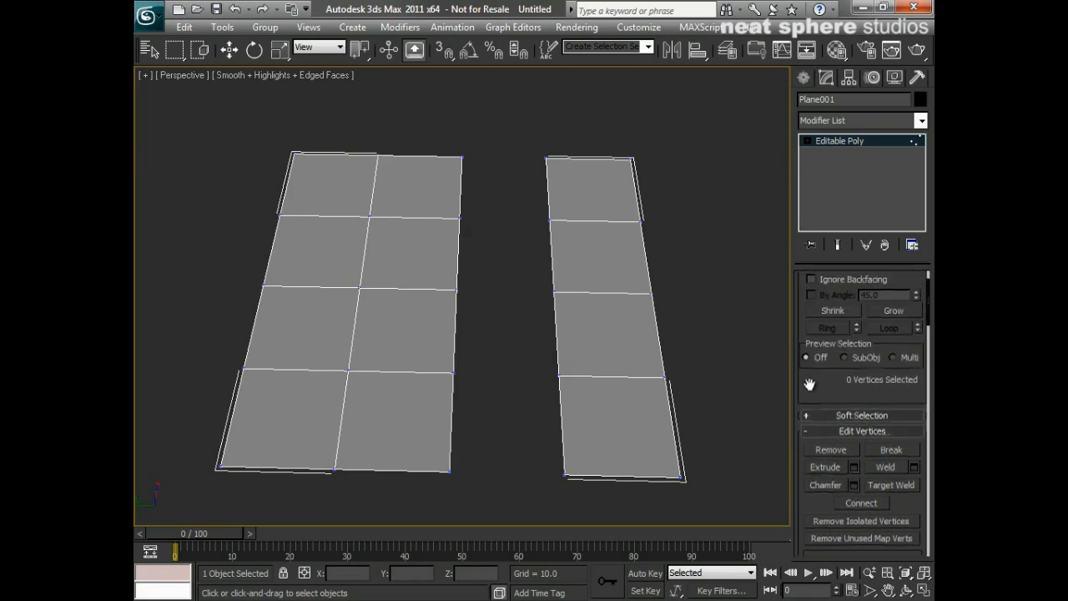
pyautogui.click(547, 158)
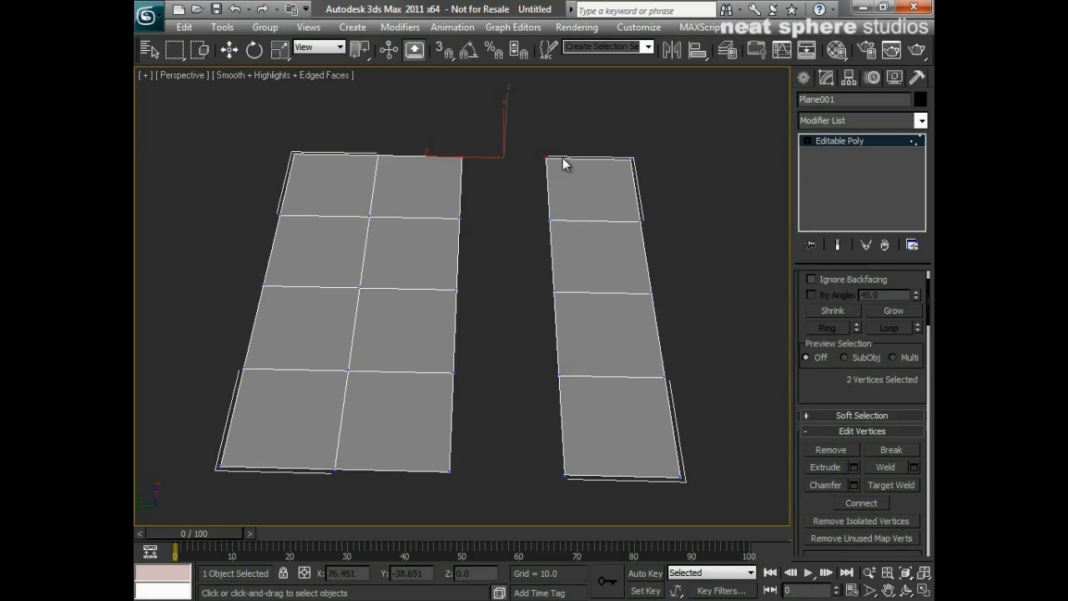
pyautogui.moveTo(691, 378)
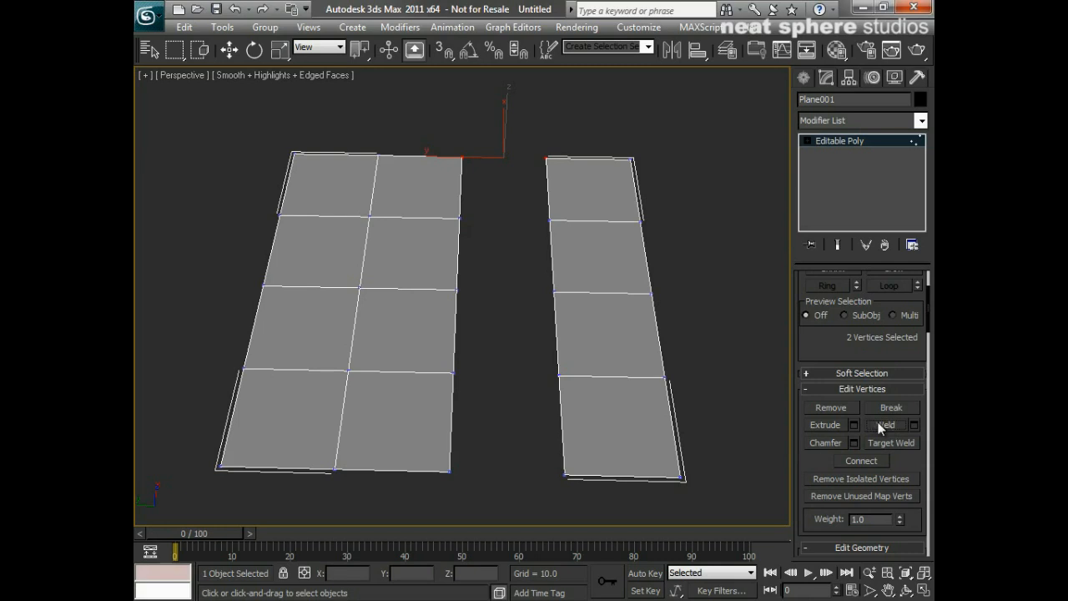
pyautogui.click(914, 425)
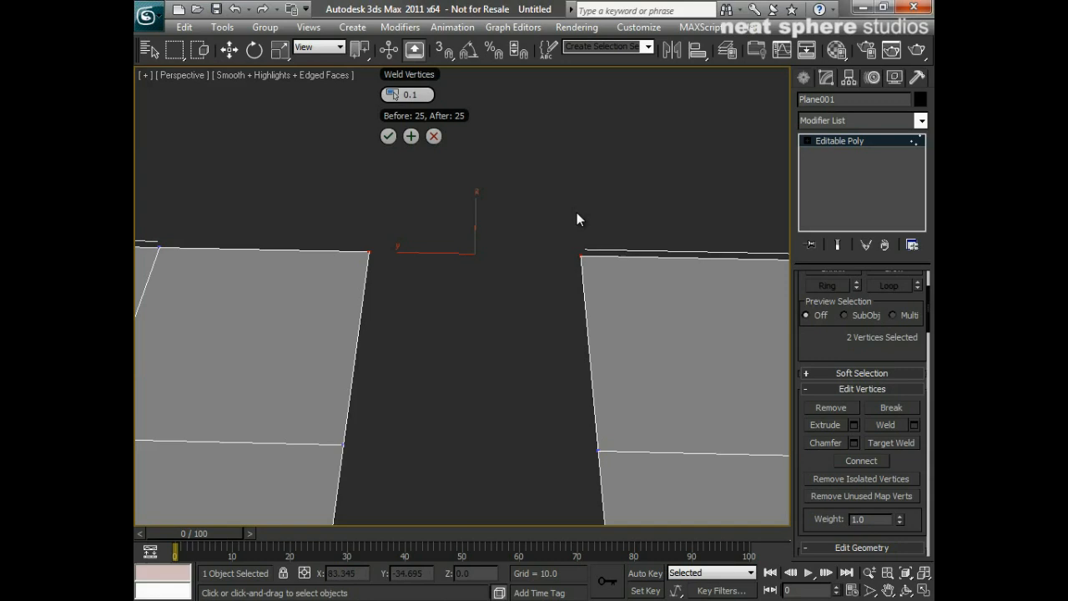
pyautogui.moveTo(679, 209)
pyautogui.write('1')
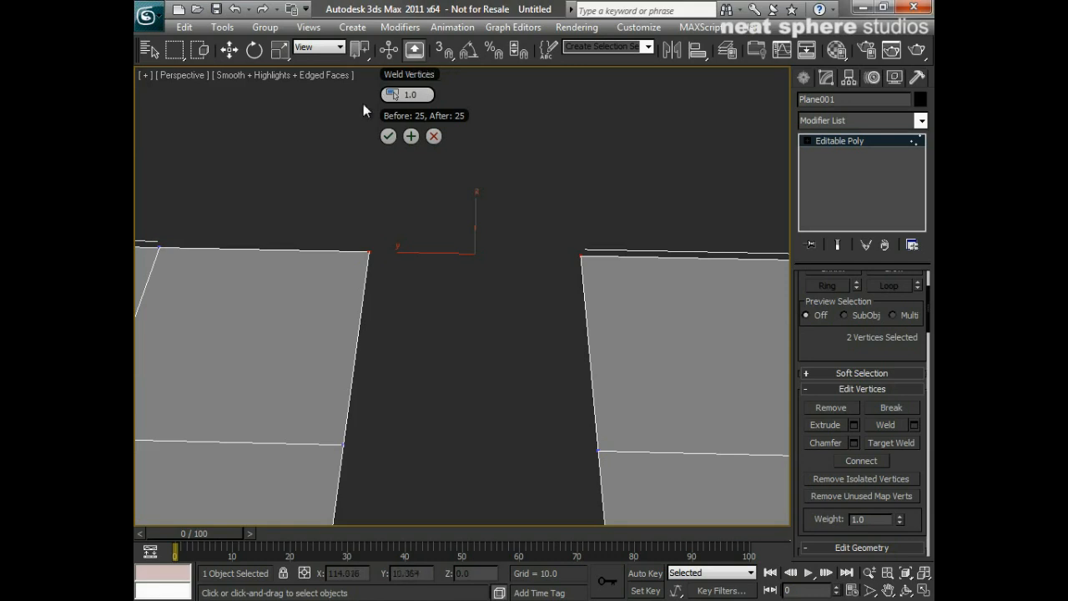
pyautogui.click(387, 136)
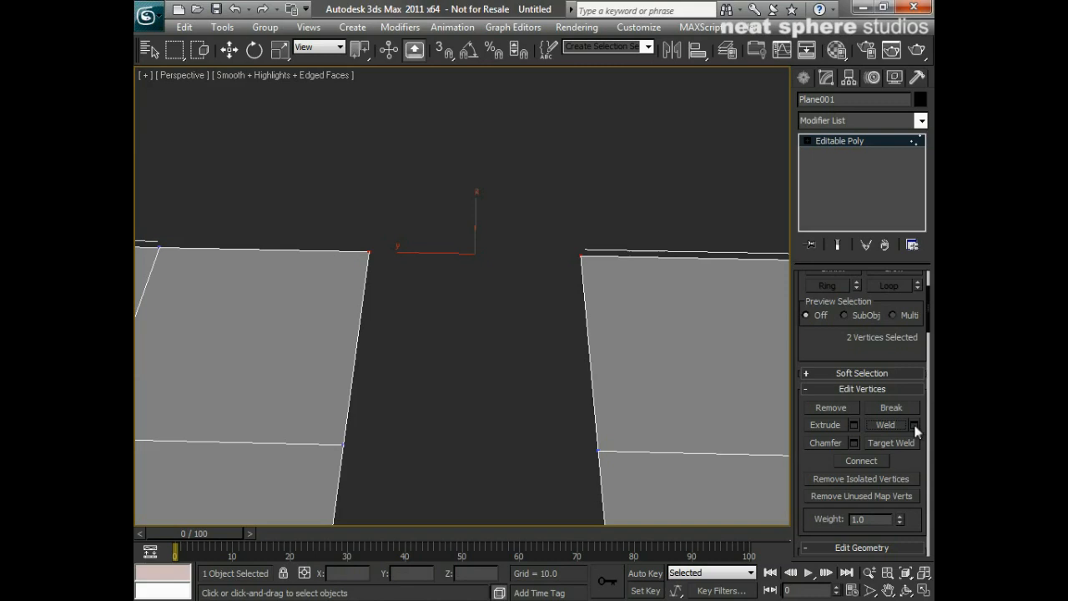
pyautogui.click(915, 426)
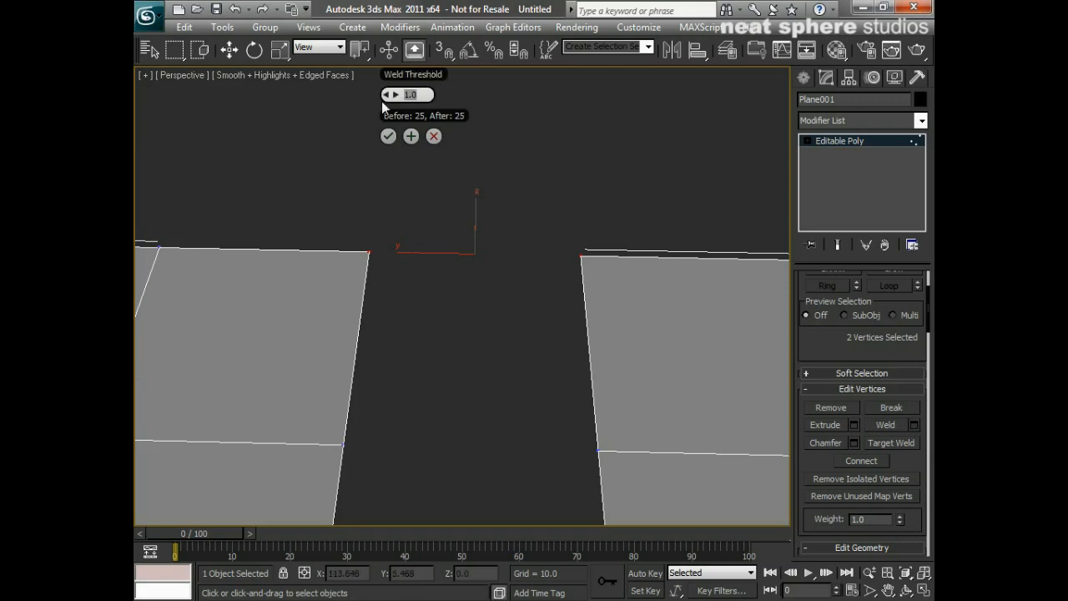
pyautogui.write('10')
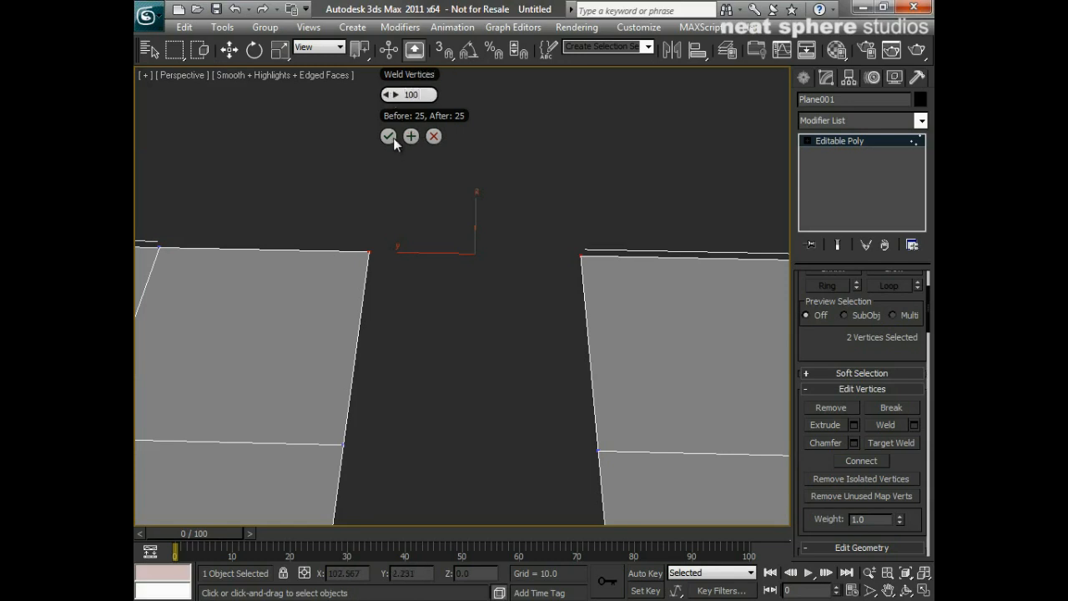
pyautogui.click(410, 137)
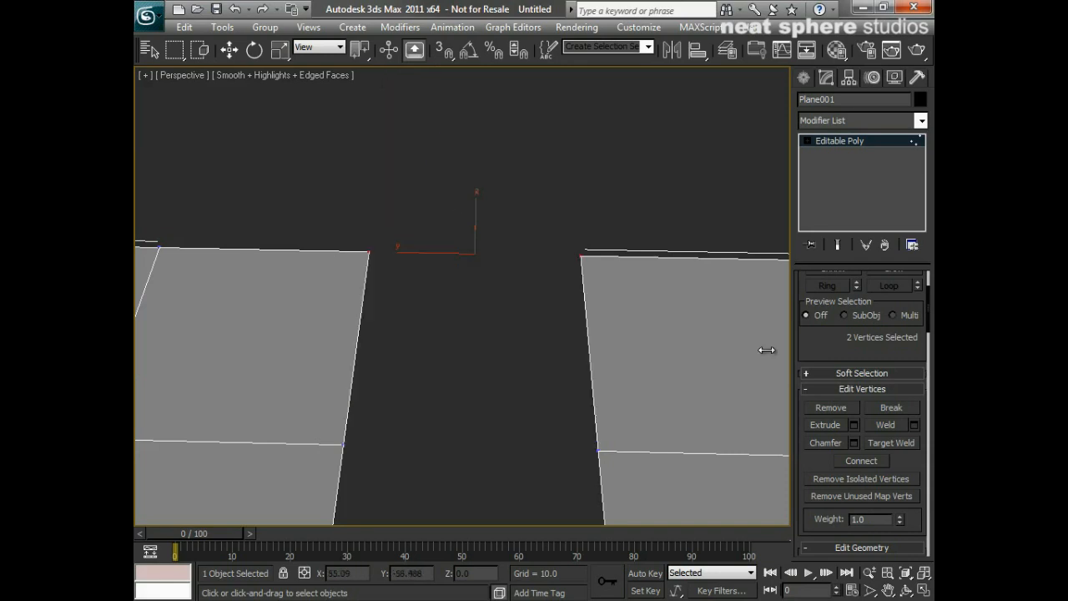
# - Weld the selected vertices into a single point joining the two strips
pyautogui.click(884, 424)
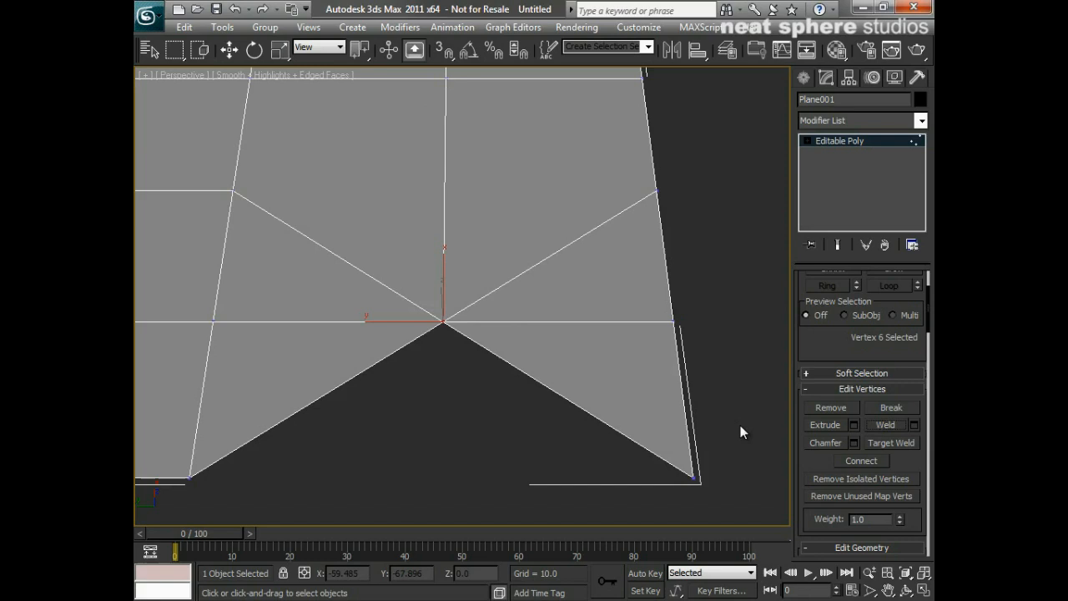
pyautogui.moveTo(442, 337)
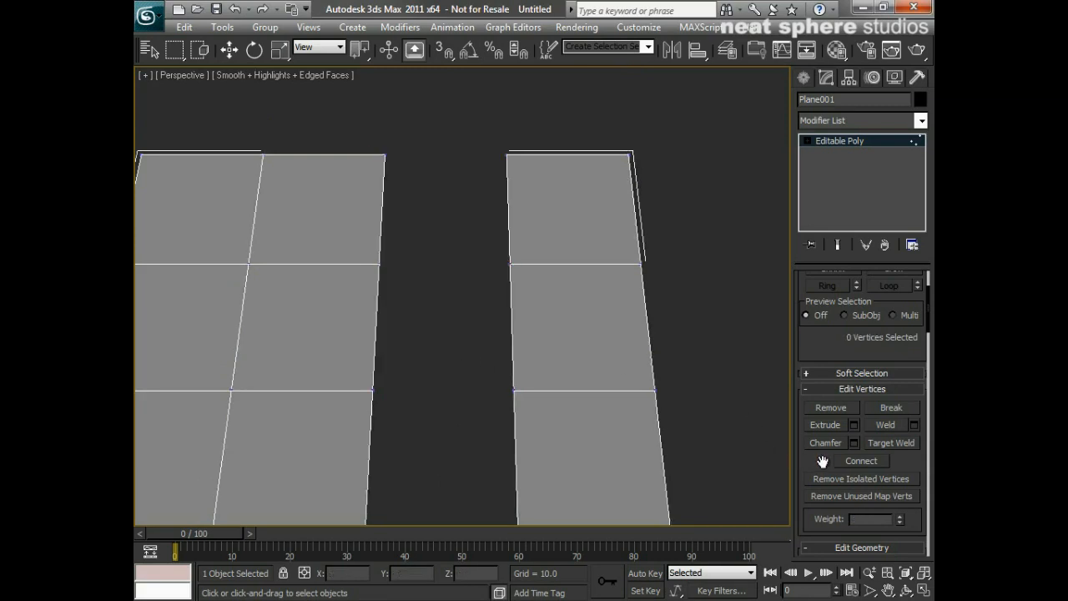
pyautogui.scroll(-3)
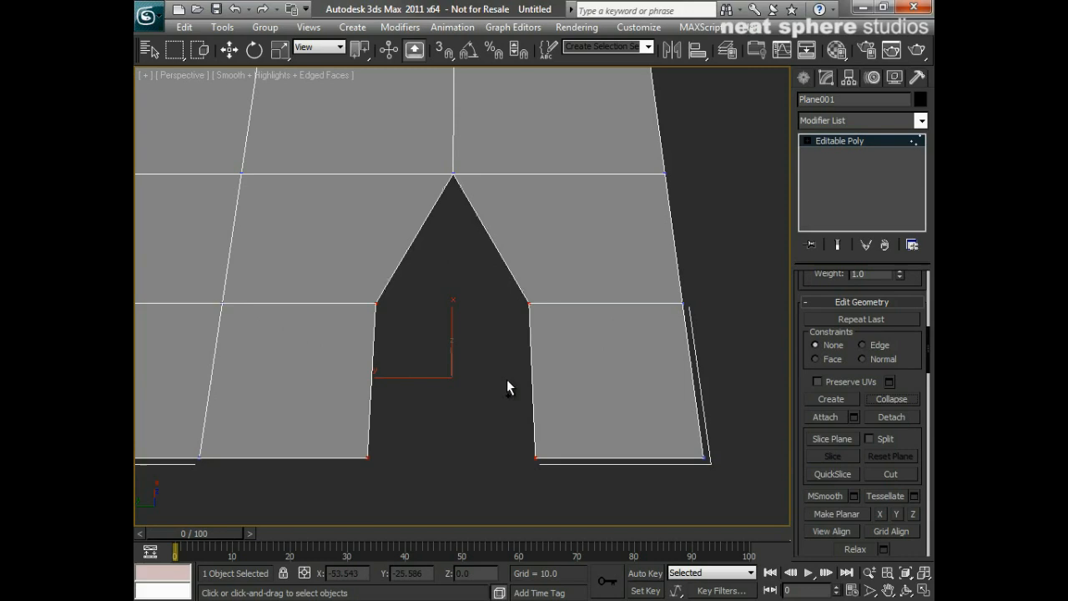
pyautogui.moveTo(305, 390)
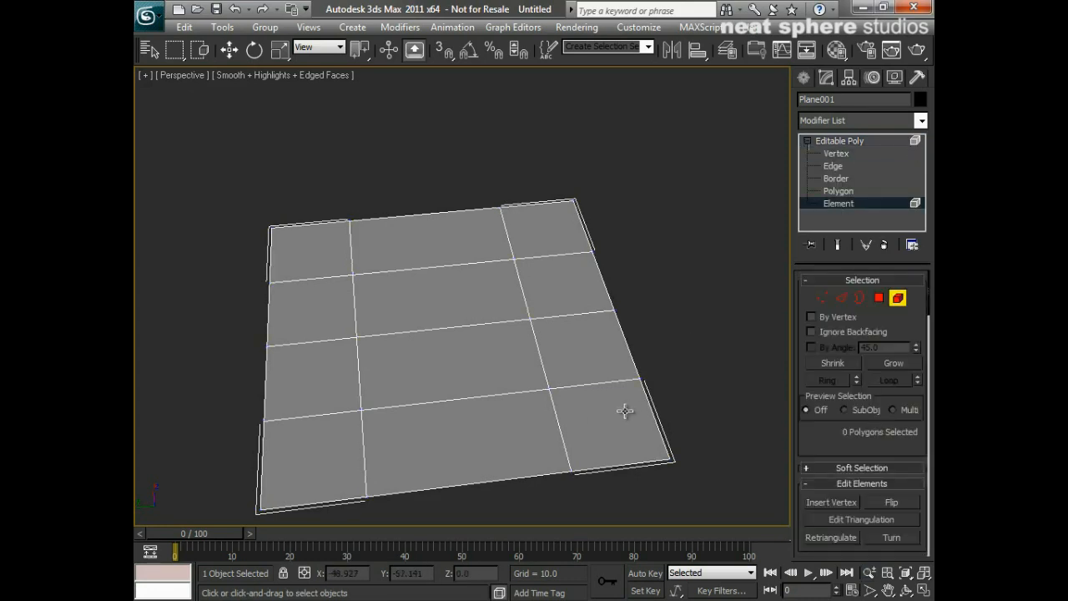
# - Delete the middle polygons to leave a square hole, then return to object level
pyautogui.click(837, 190)
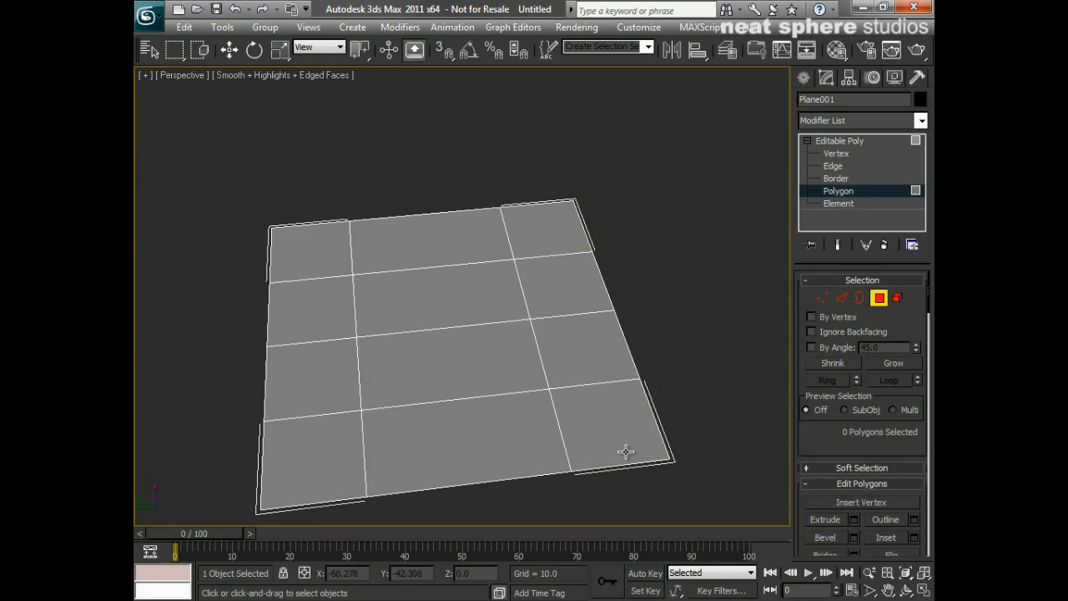
pyautogui.click(461, 361)
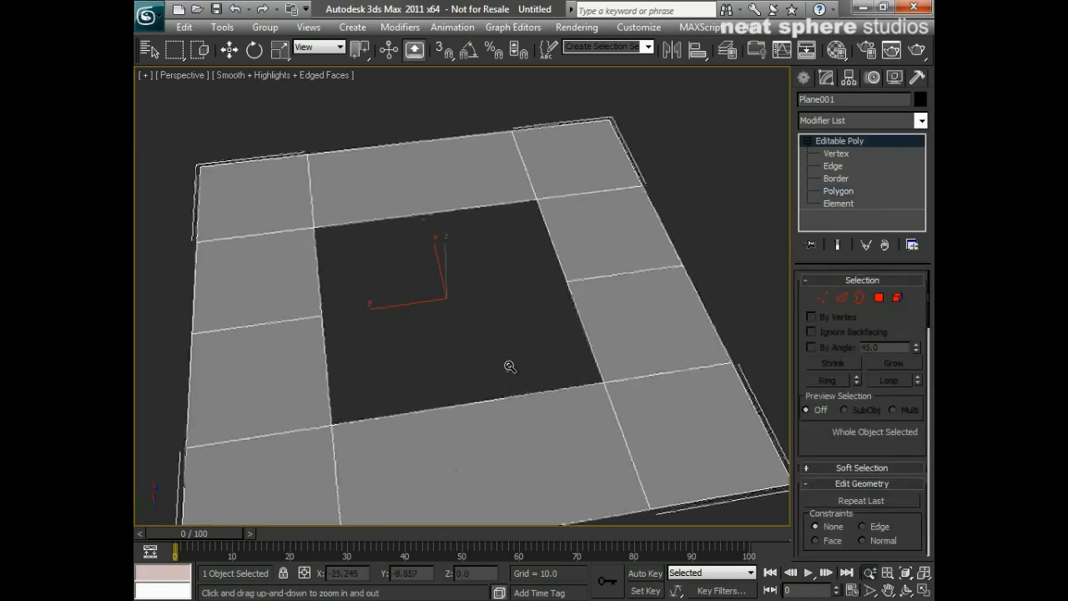
pyautogui.moveTo(510, 366); pyautogui.dragTo(523, 431)
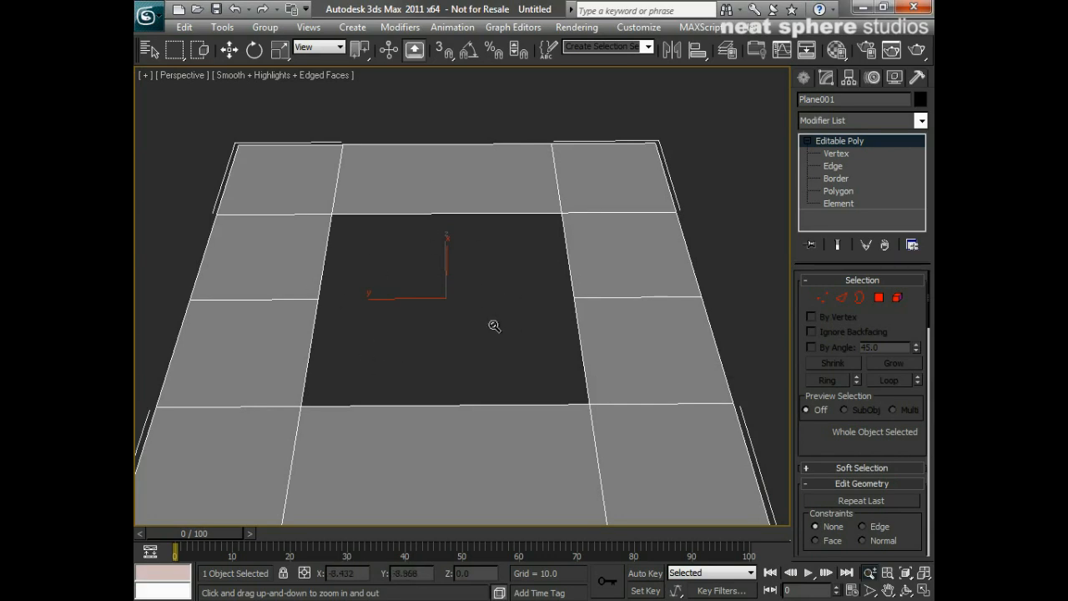
pyautogui.click(834, 176)
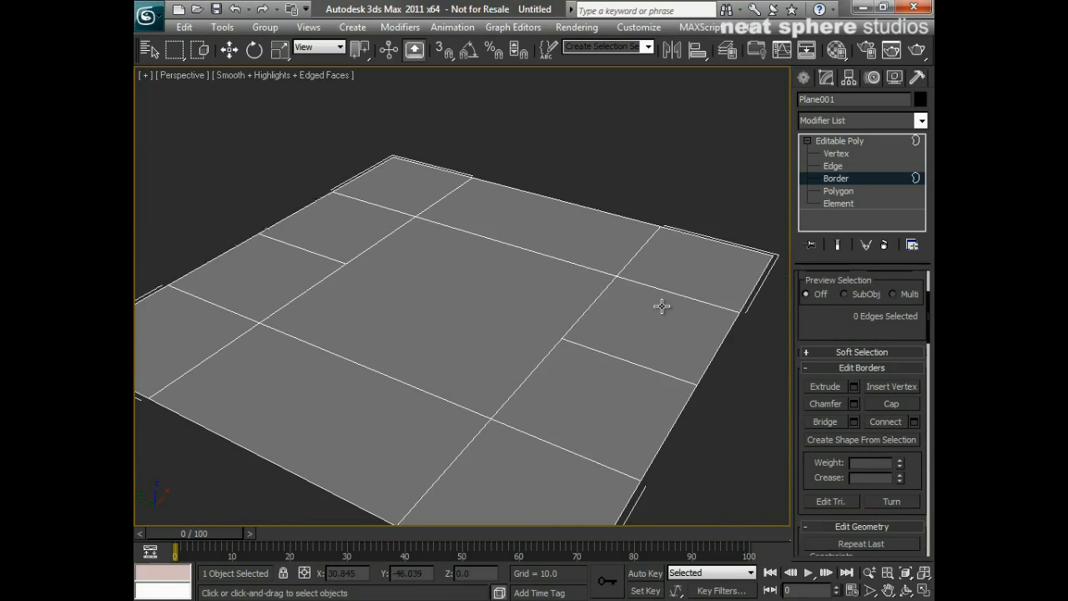
pyautogui.click(838, 190)
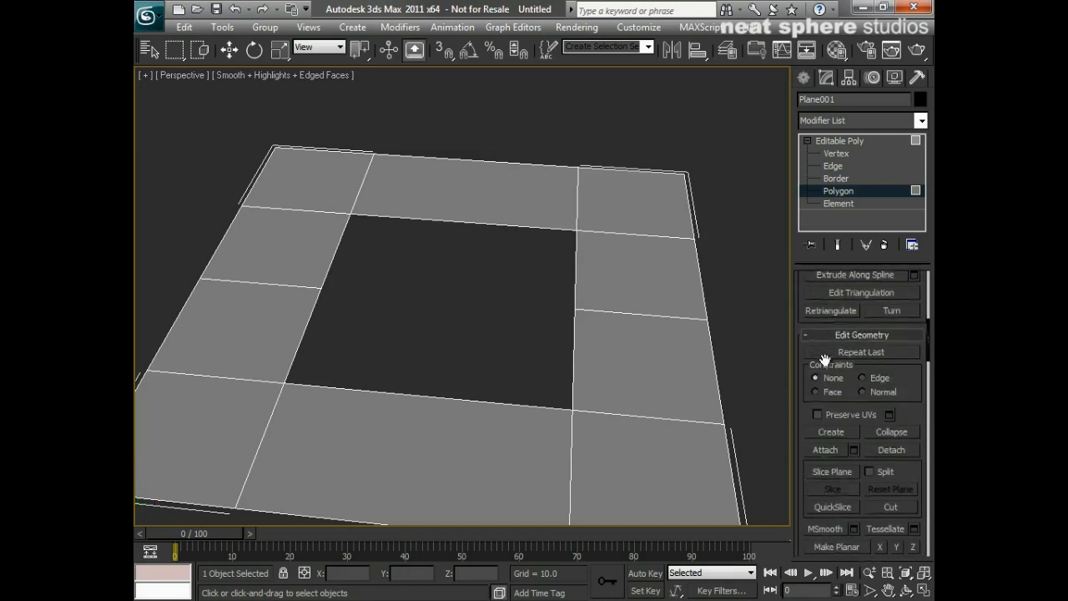
pyautogui.click(831, 430)
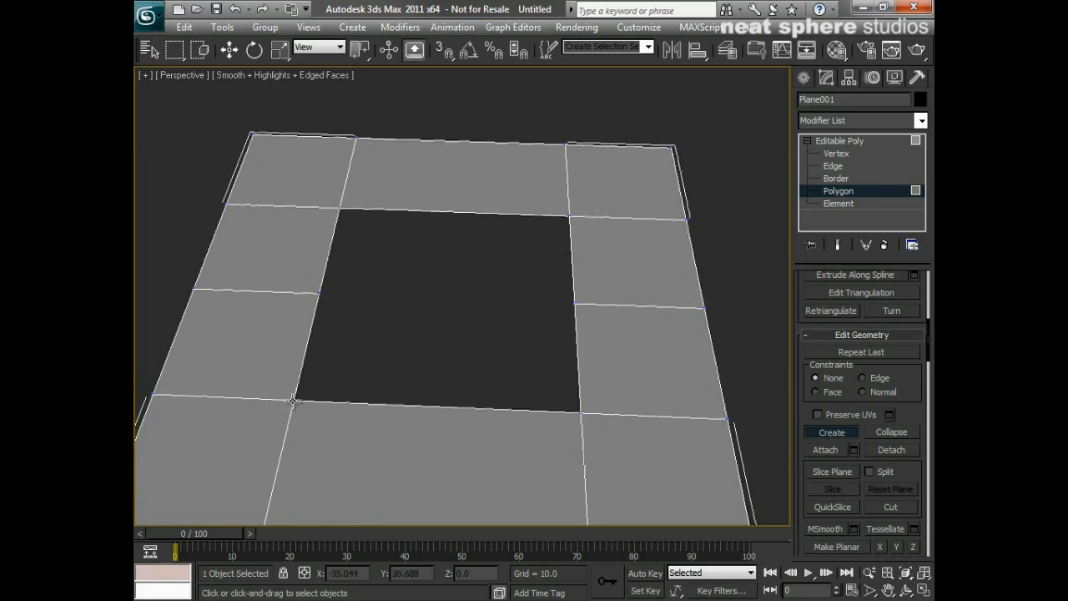
pyautogui.moveTo(294, 400); pyautogui.dragTo(641, 373)
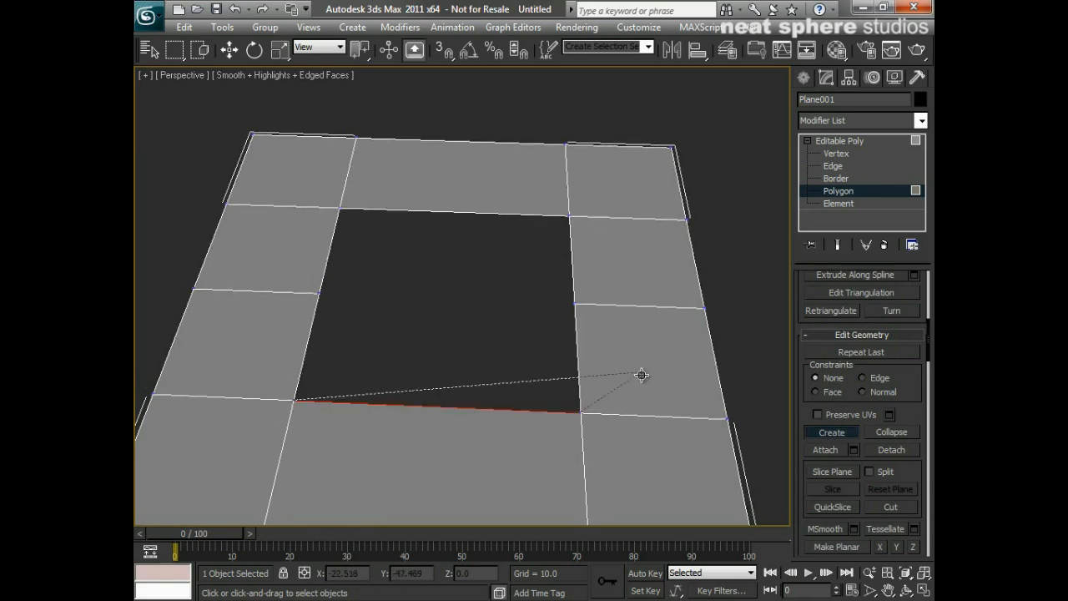
pyautogui.moveTo(643, 374); pyautogui.dragTo(320, 297)
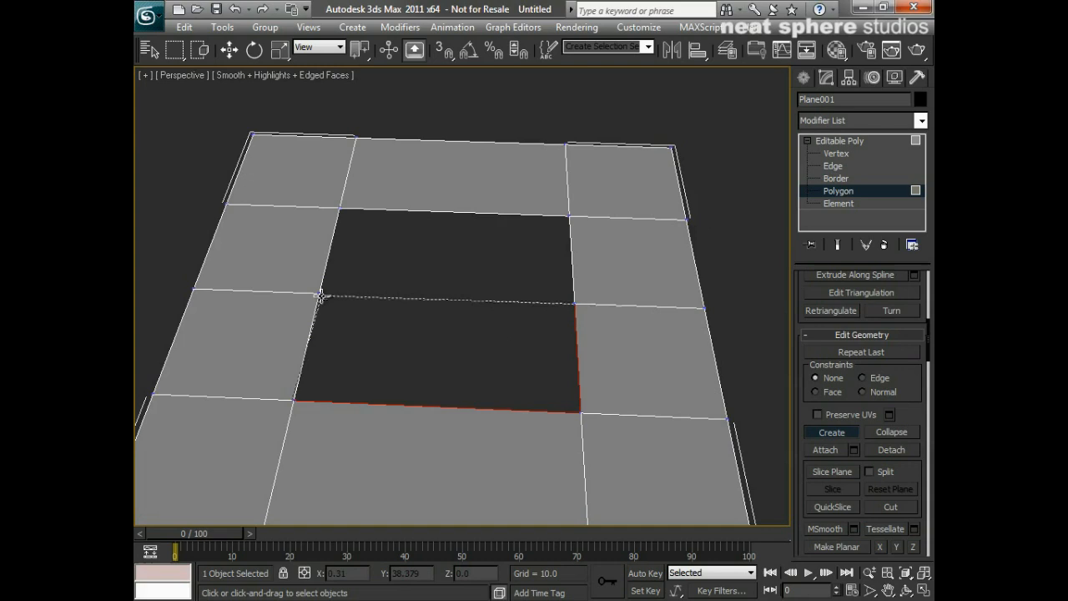
pyautogui.click(437, 358)
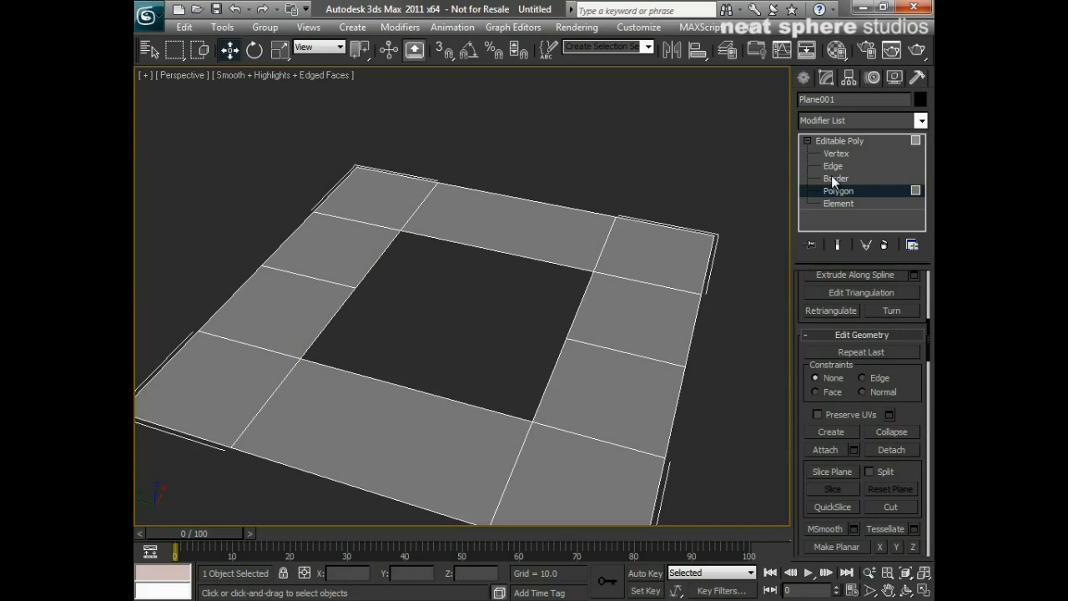
# - Cap the hole's border with a single new face, then return to object level
pyautogui.click(834, 177)
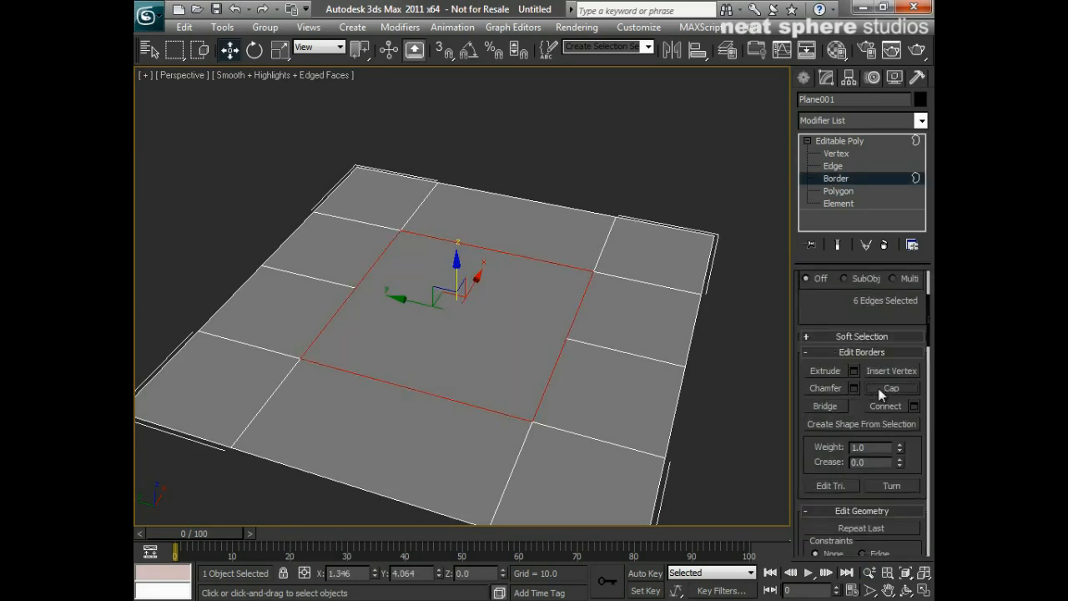
pyautogui.moveTo(754, 393)
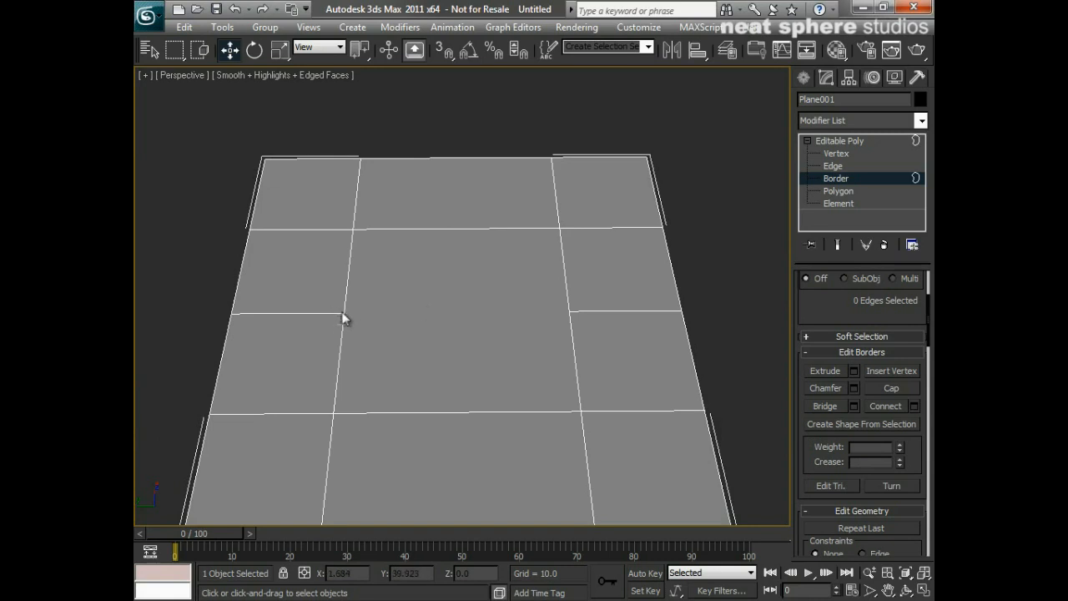
pyautogui.moveTo(484, 321)
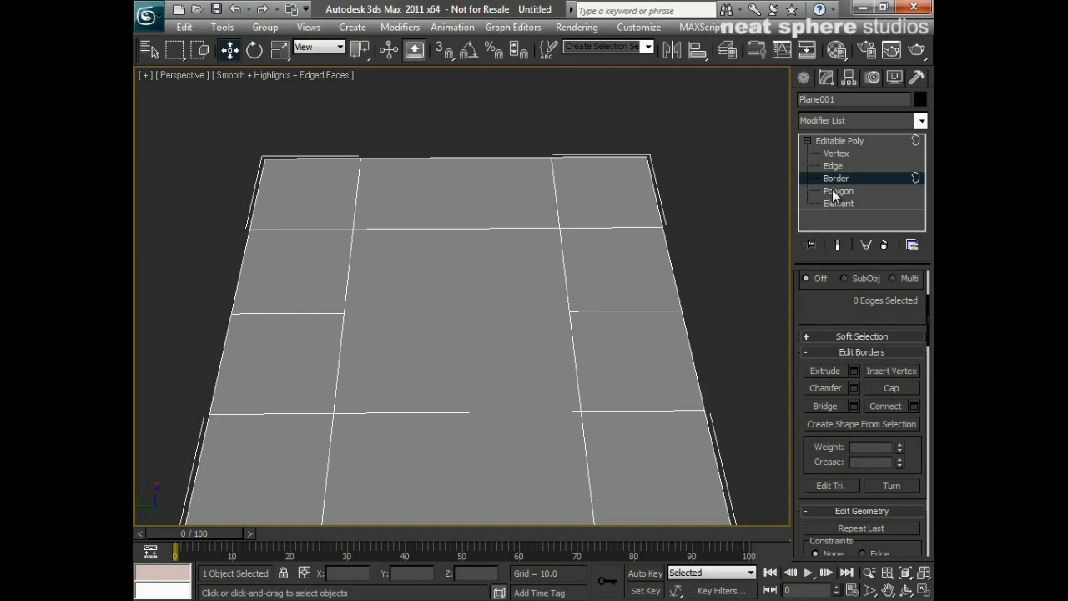
pyautogui.click(834, 177)
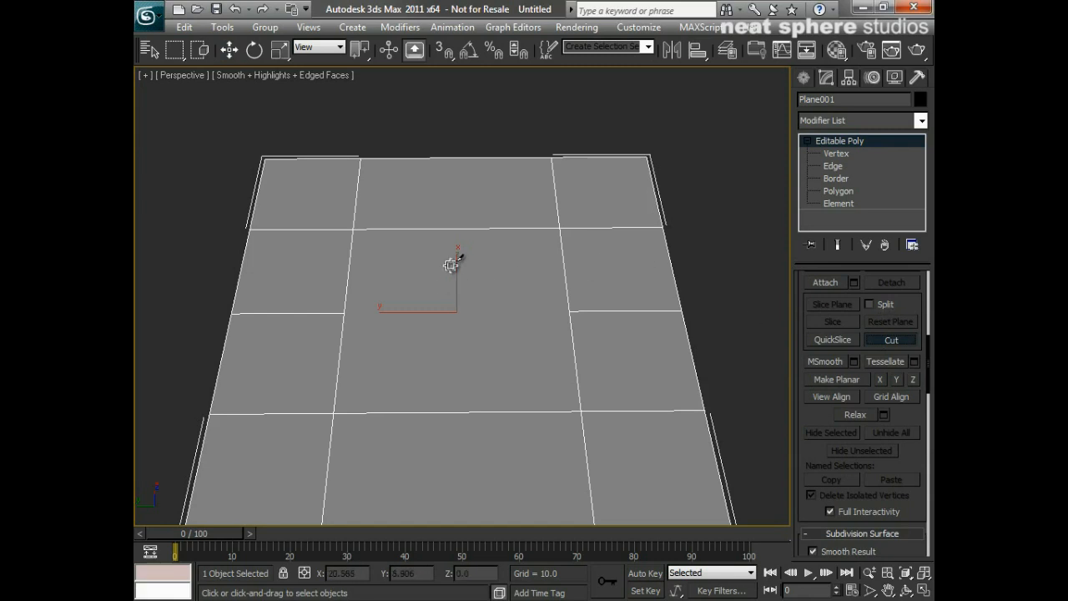
pyautogui.moveTo(352, 297)
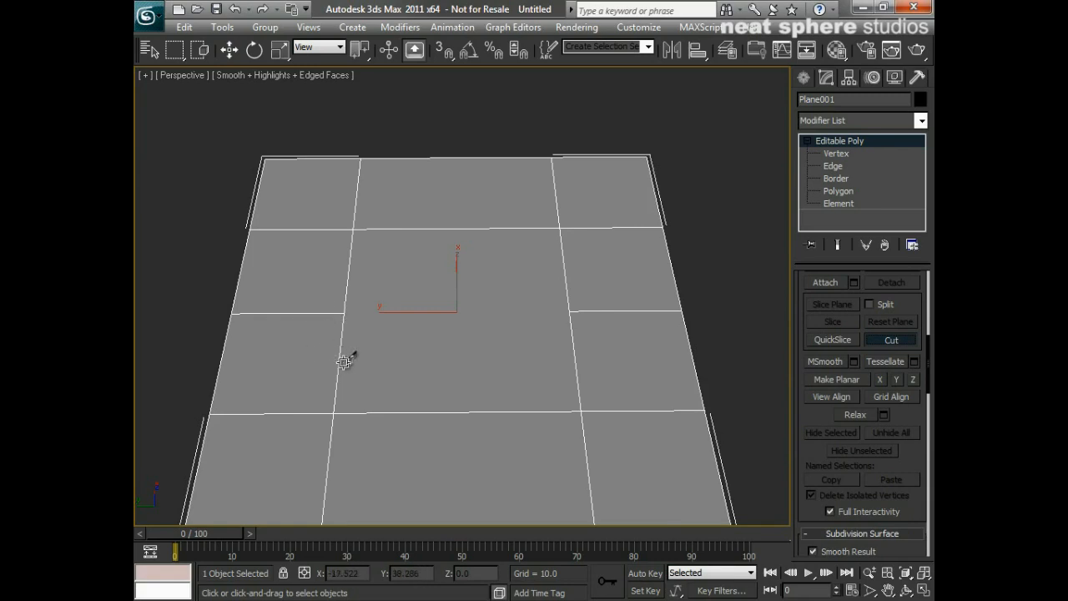
pyautogui.moveTo(482, 374)
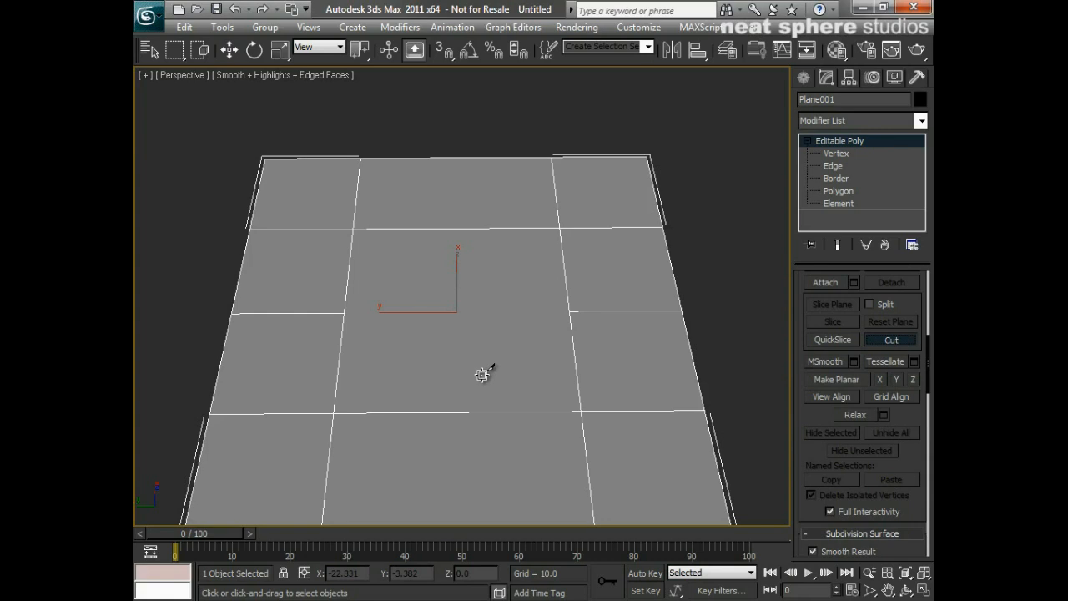
pyautogui.moveTo(575, 367)
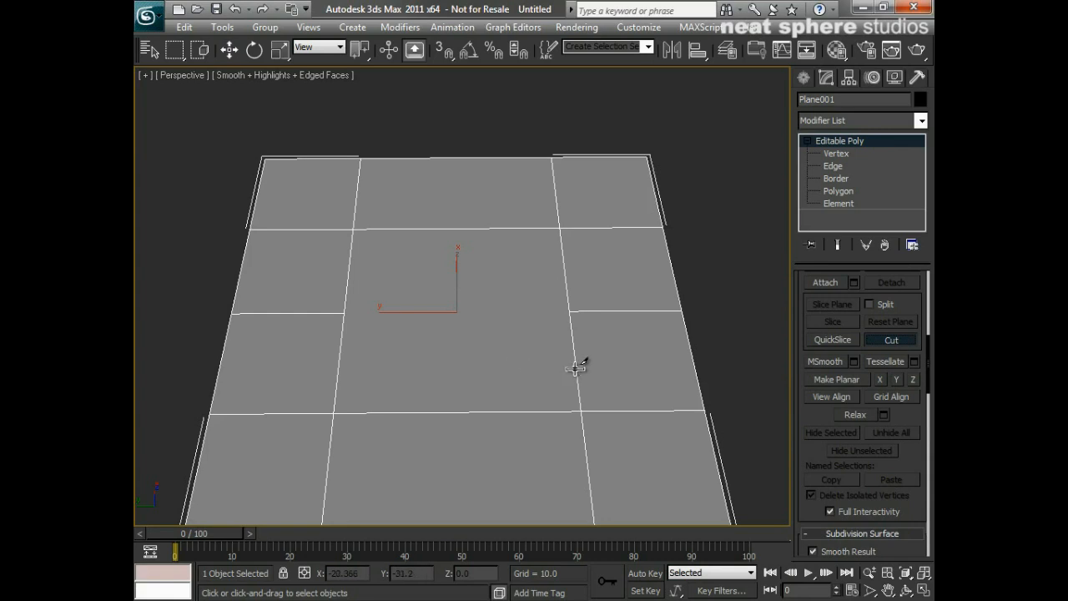
pyautogui.moveTo(560, 310)
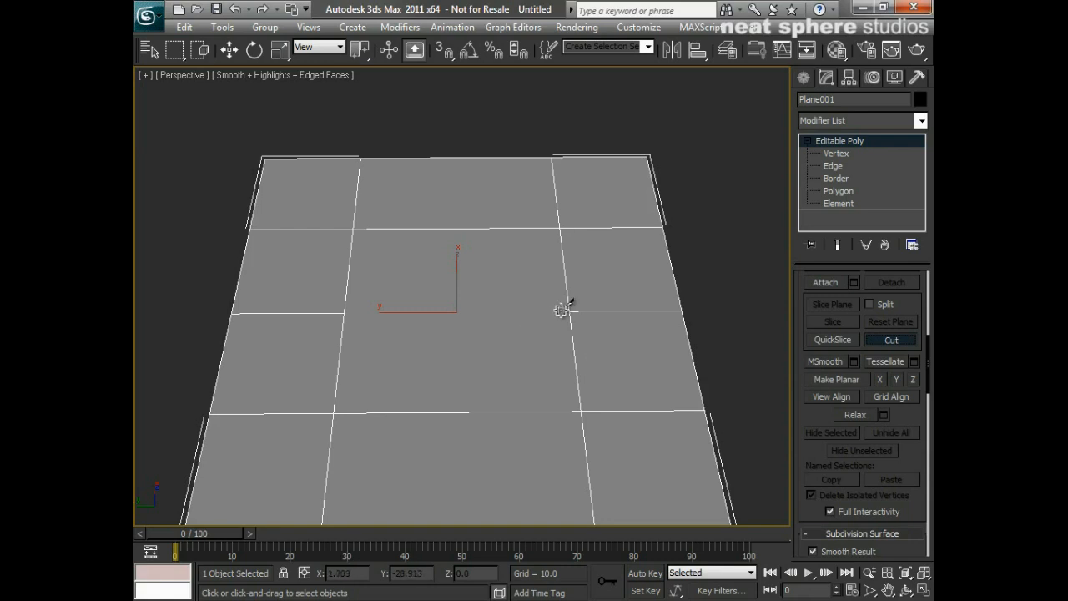
pyautogui.moveTo(567, 310)
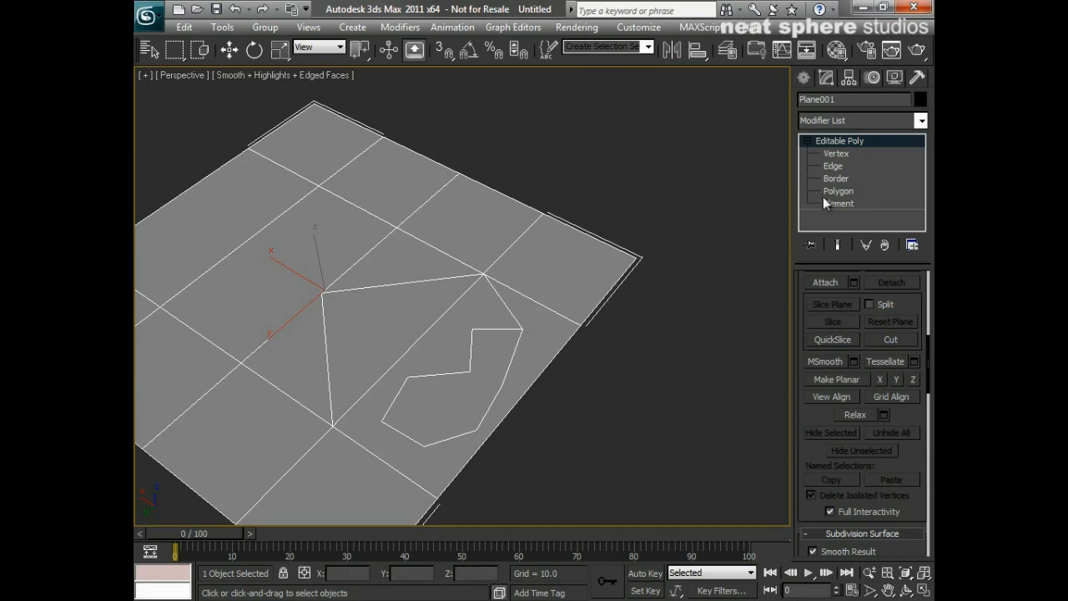
# - Extrude the two cut shape polygons upward into raised blocks and inspect them
pyautogui.click(838, 190)
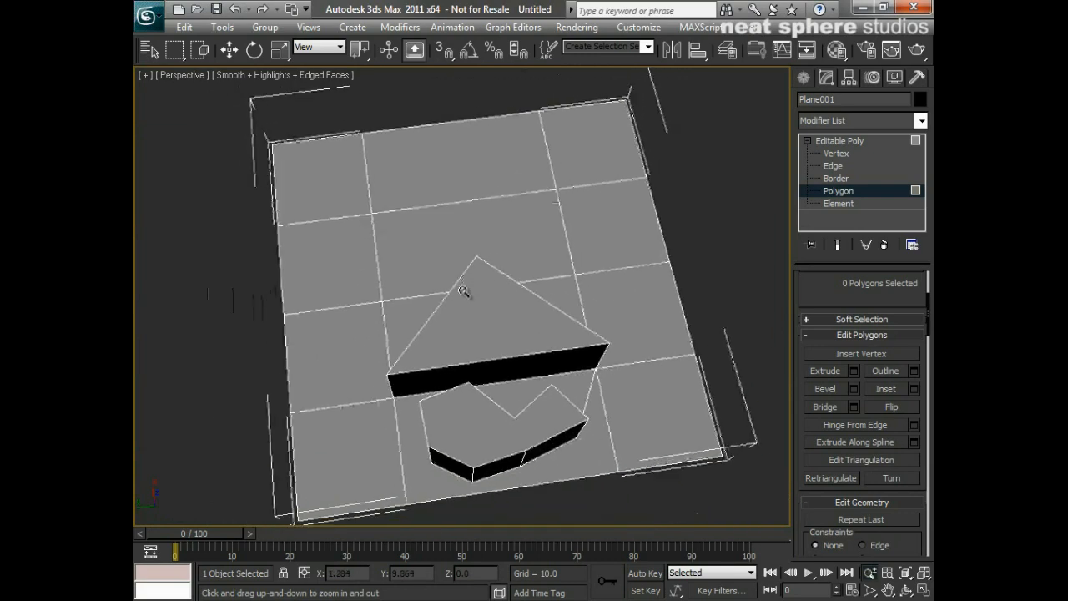
pyautogui.moveTo(464, 292); pyautogui.dragTo(618, 367)
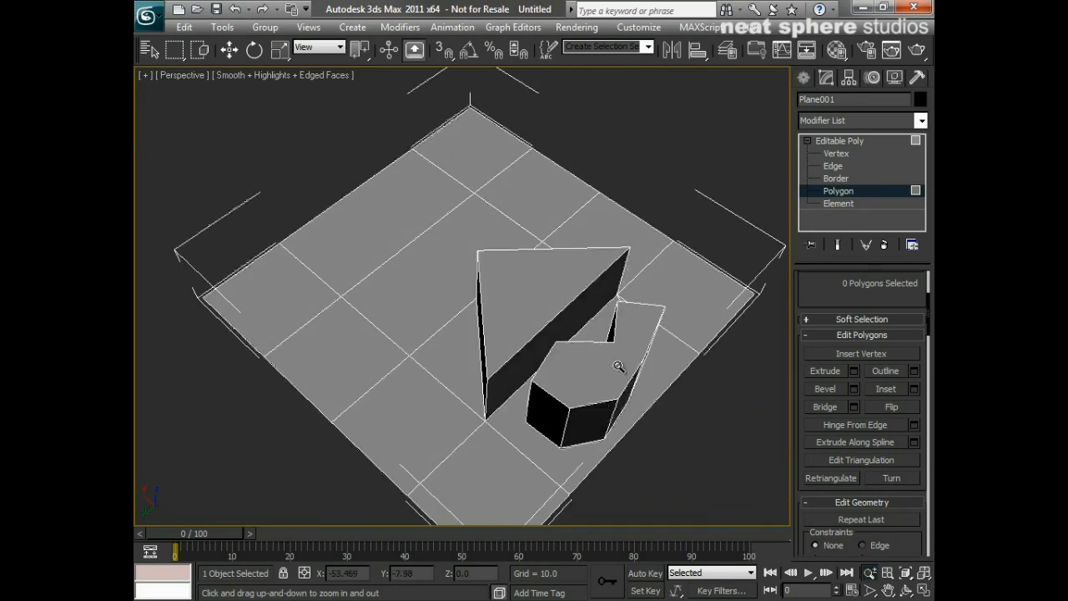